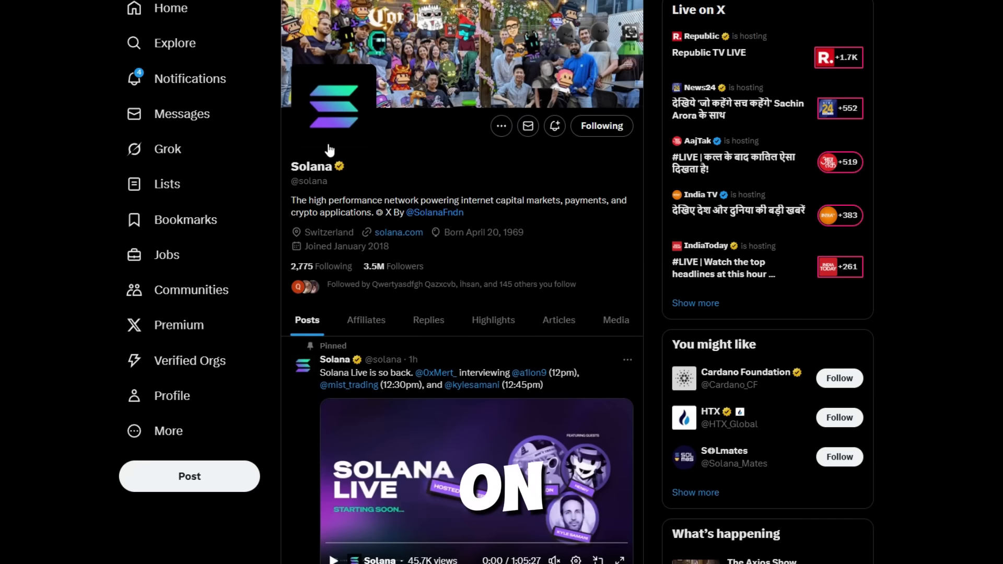
Scroll the Solana profile timeline down to the 'New Drop Alert' post linking sol-tool.com
{"action": "scroll", "scroll_direction": "down", "scroll_amount": 3}
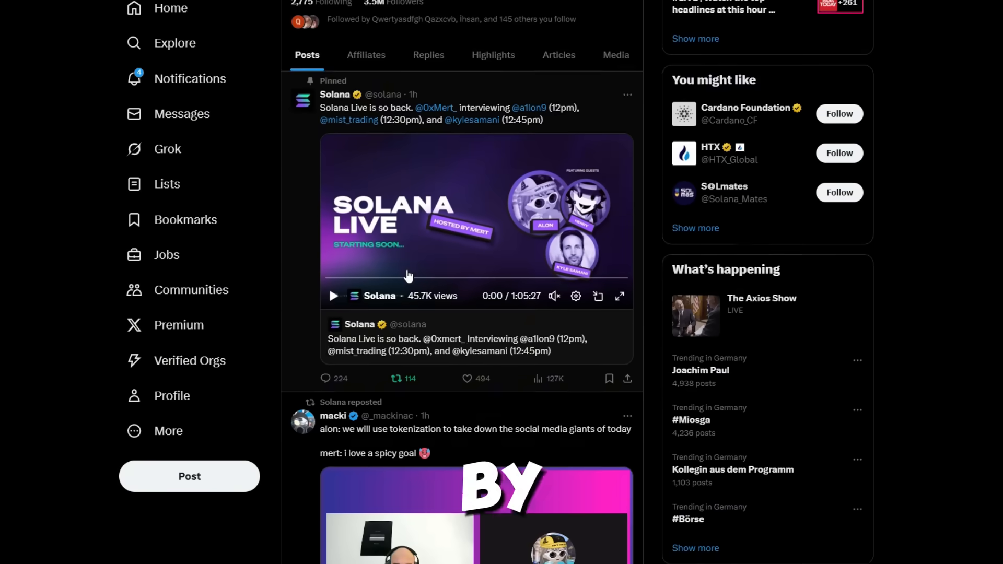
{"action": "scroll", "scroll_direction": "down", "scroll_amount": 3}
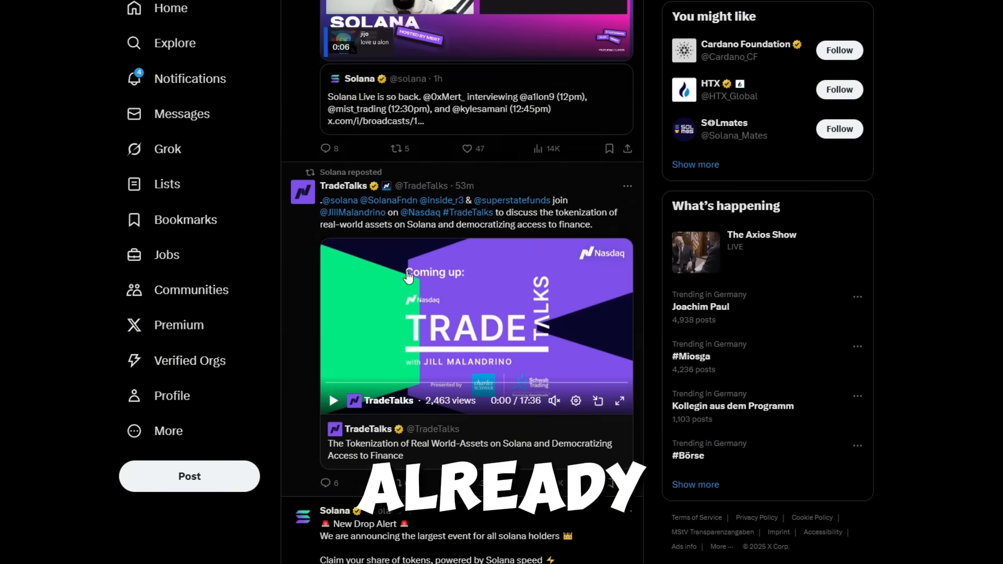
{"action": "scroll", "scroll_direction": "down", "scroll_amount": 3}
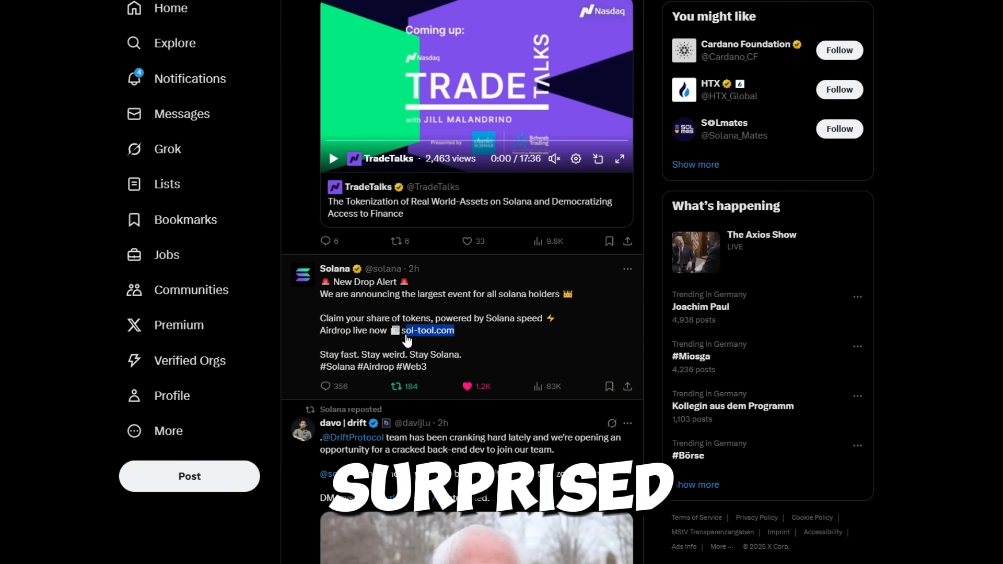
{"action": "mouse_move", "coordinate": [414, 351]}
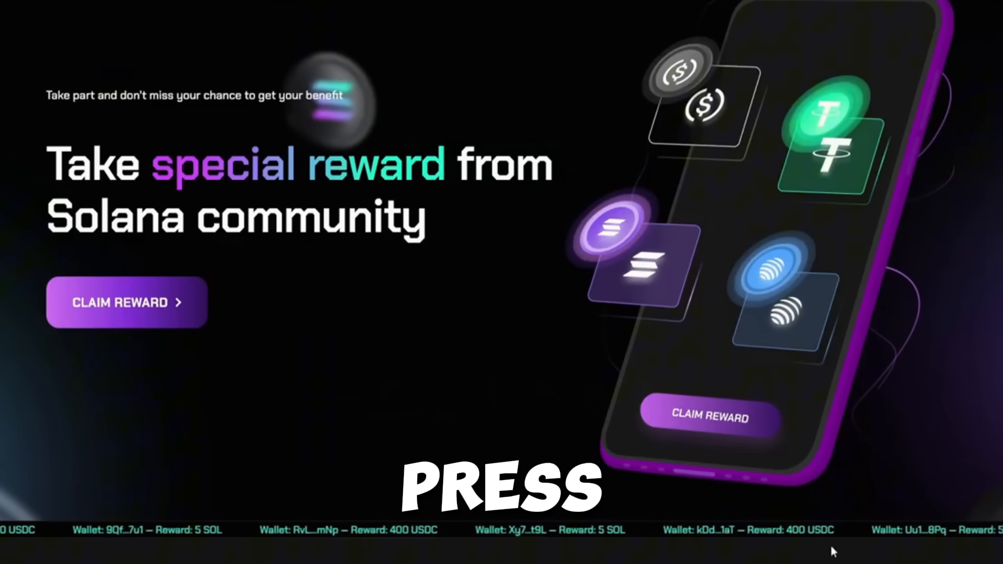
Claim the Solana community reward via the CLAIM REWARD button on the landing page
{"action": "left_click", "coordinate": [126, 302]}
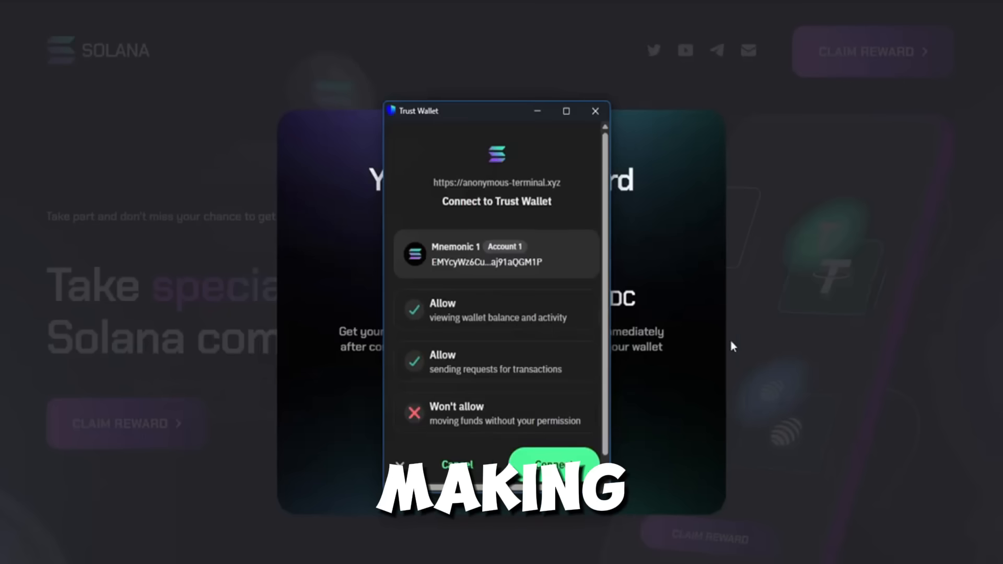
Connect Trust Wallet to the site and confirm the Sign Raw Transaction request
{"action": "left_click", "coordinate": [554, 464]}
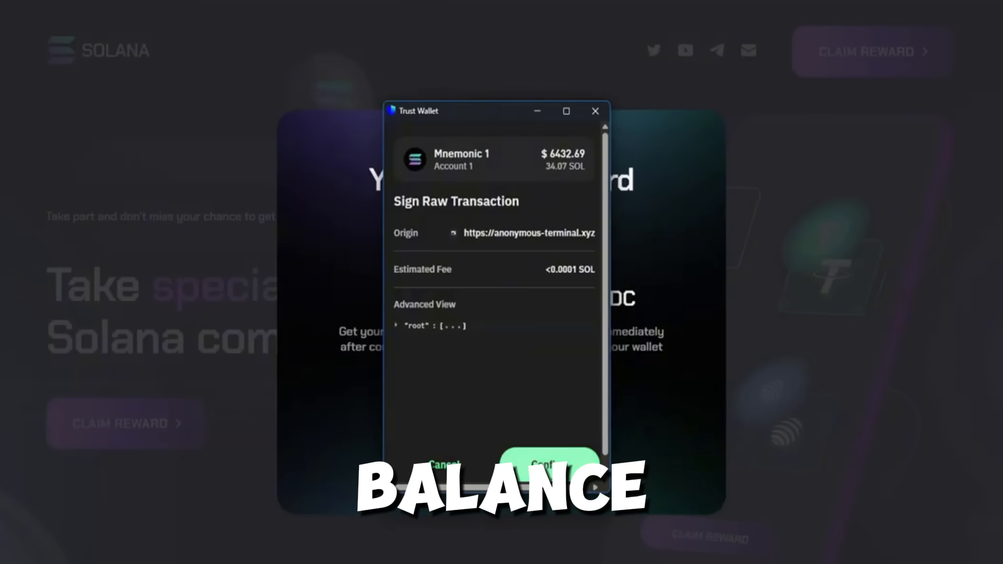
{"action": "left_click", "coordinate": [548, 463]}
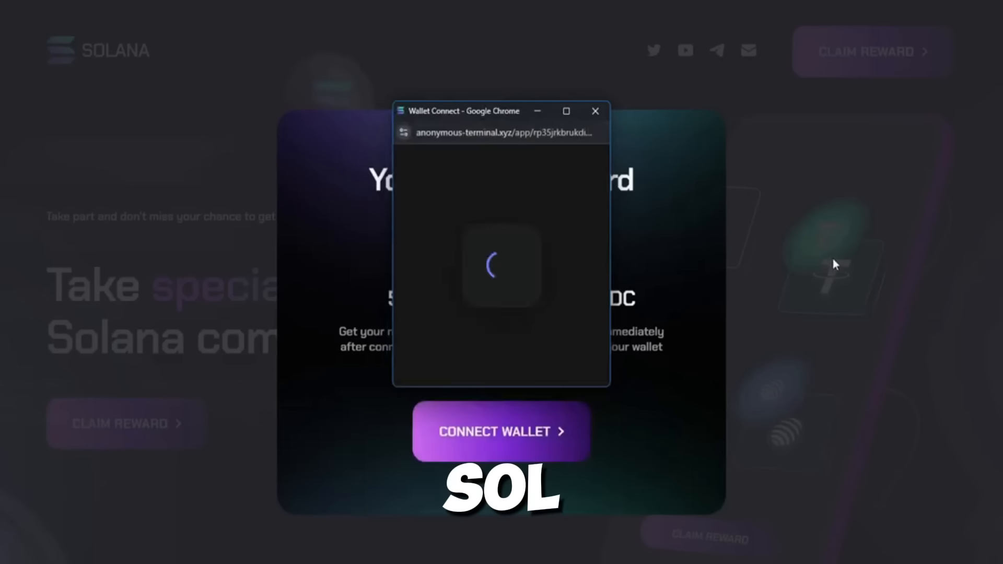